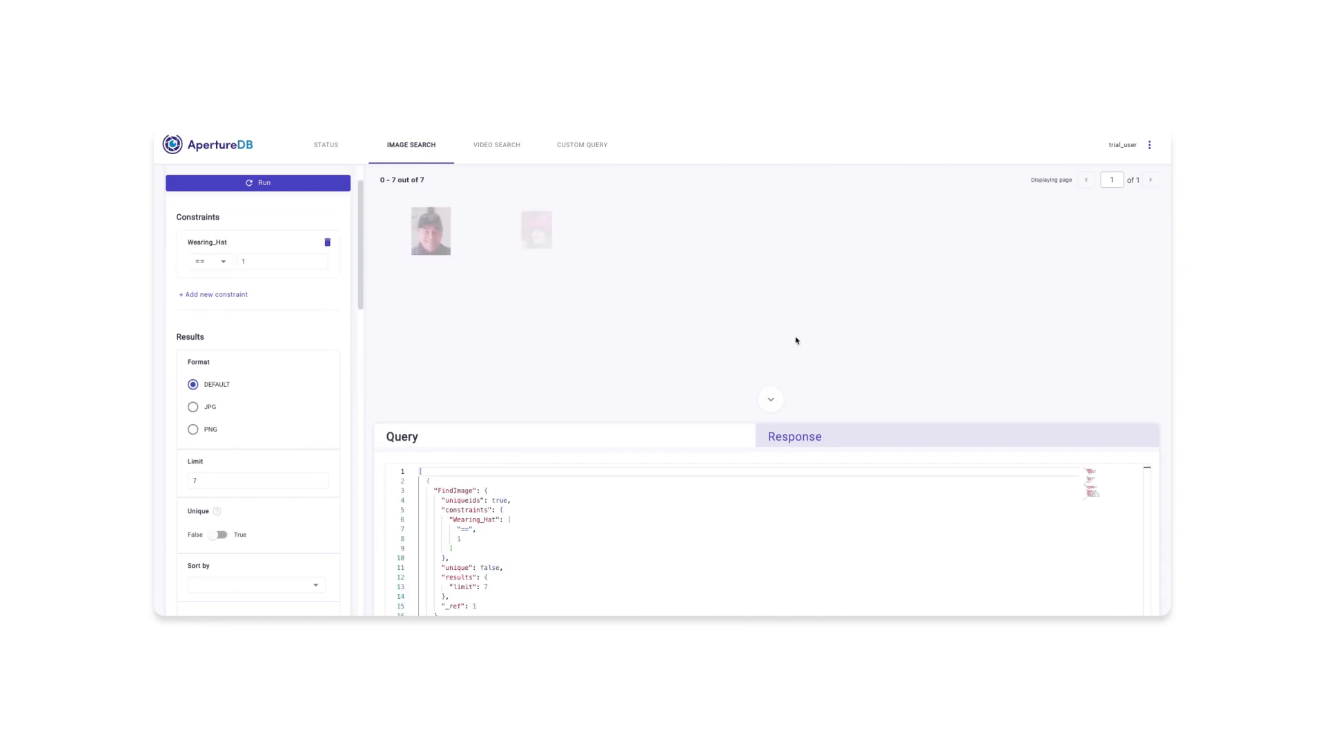
Step: Run the video search and preview the underwater fish clip with its properties
{"action": "left_click", "coordinate": [258, 183]}
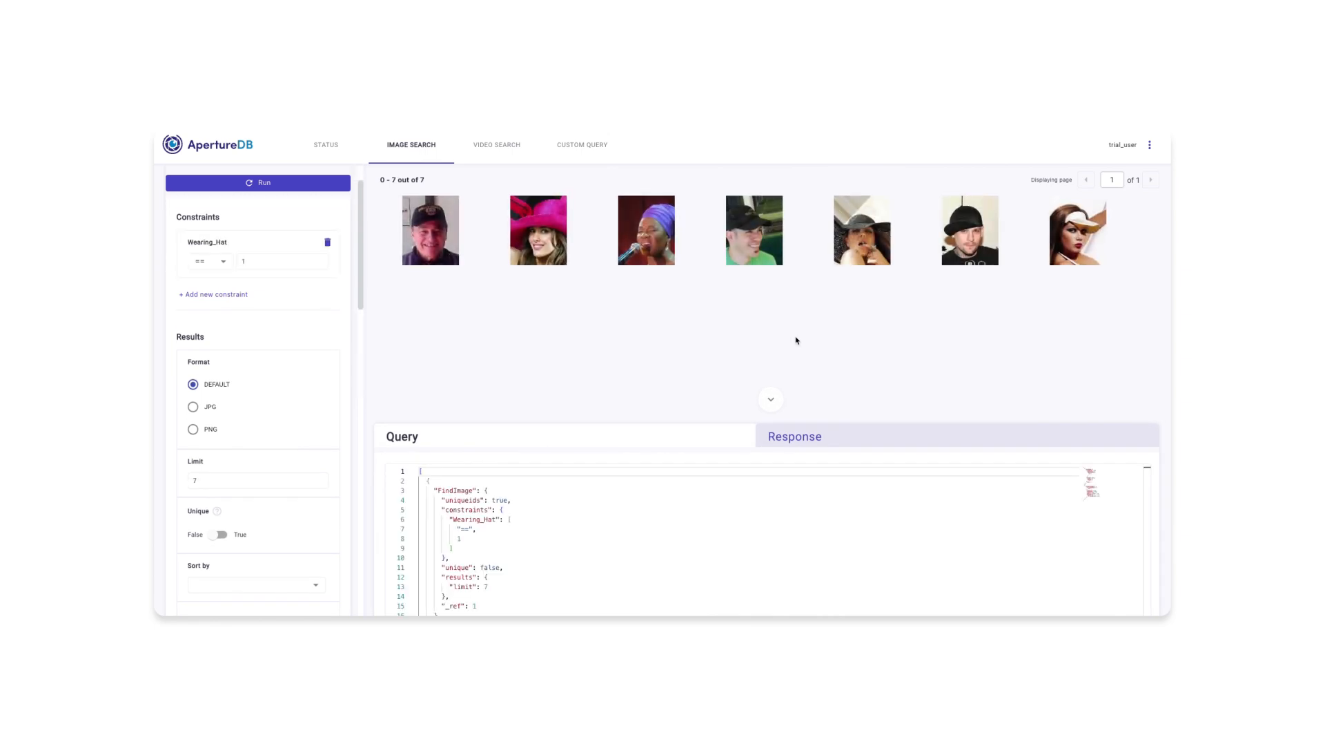
{"action": "left_click", "coordinate": [496, 145]}
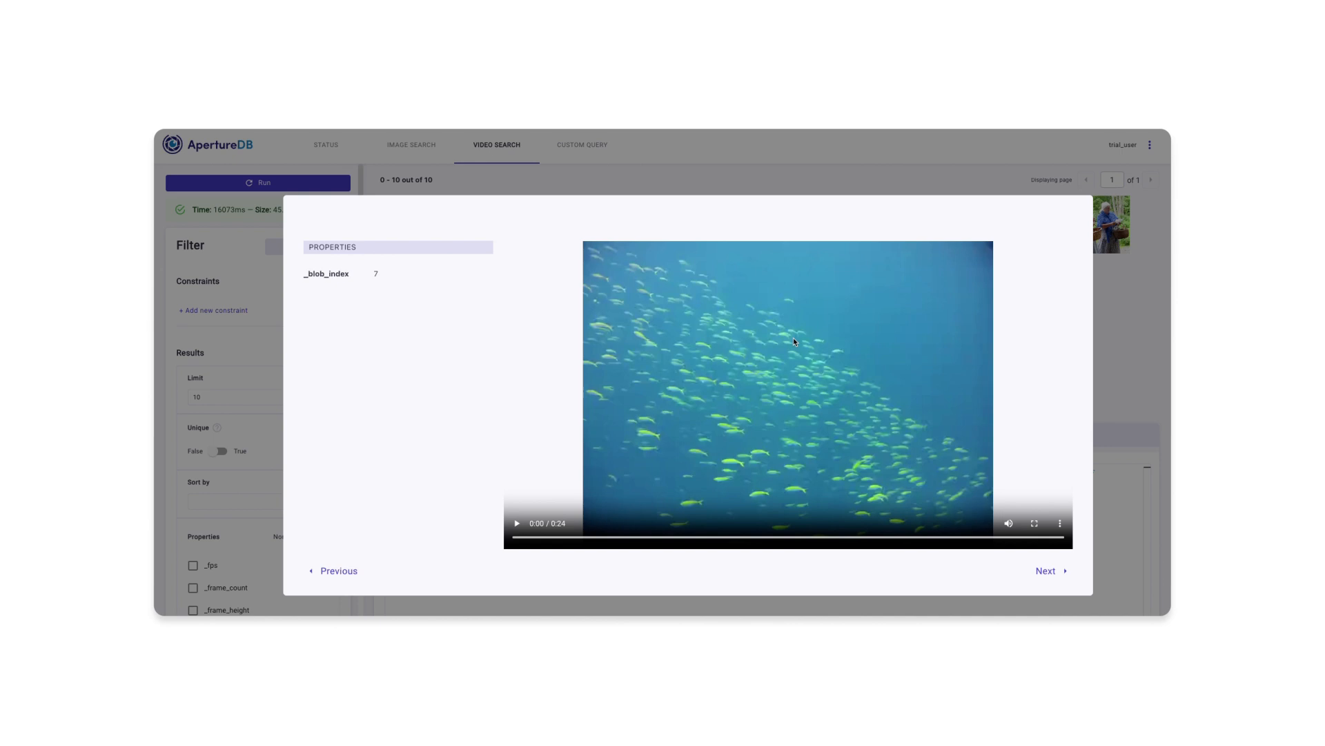